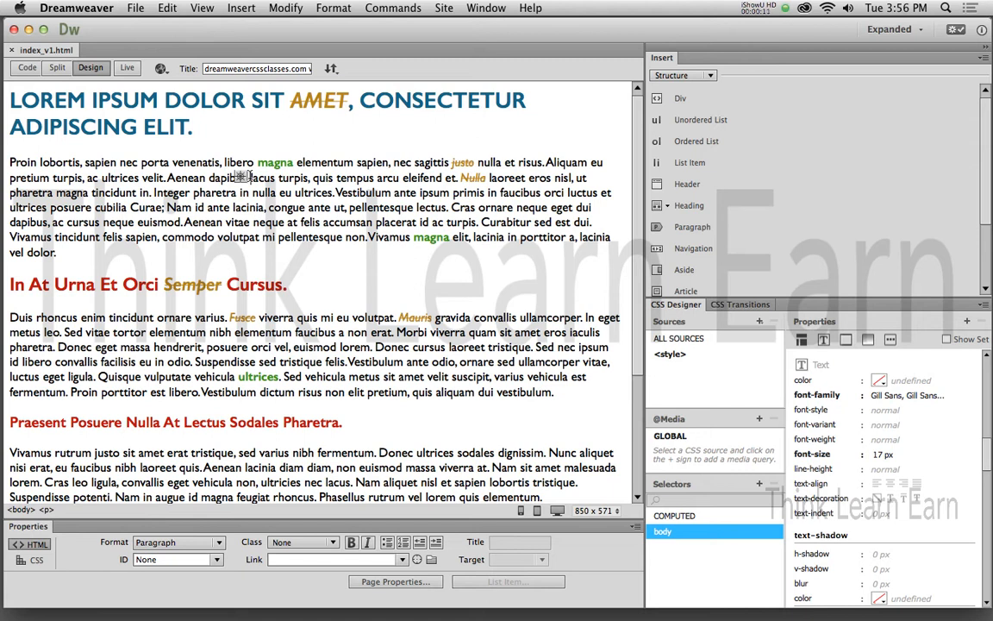
{"action": "mouse_move", "coordinate": [338, 188]}
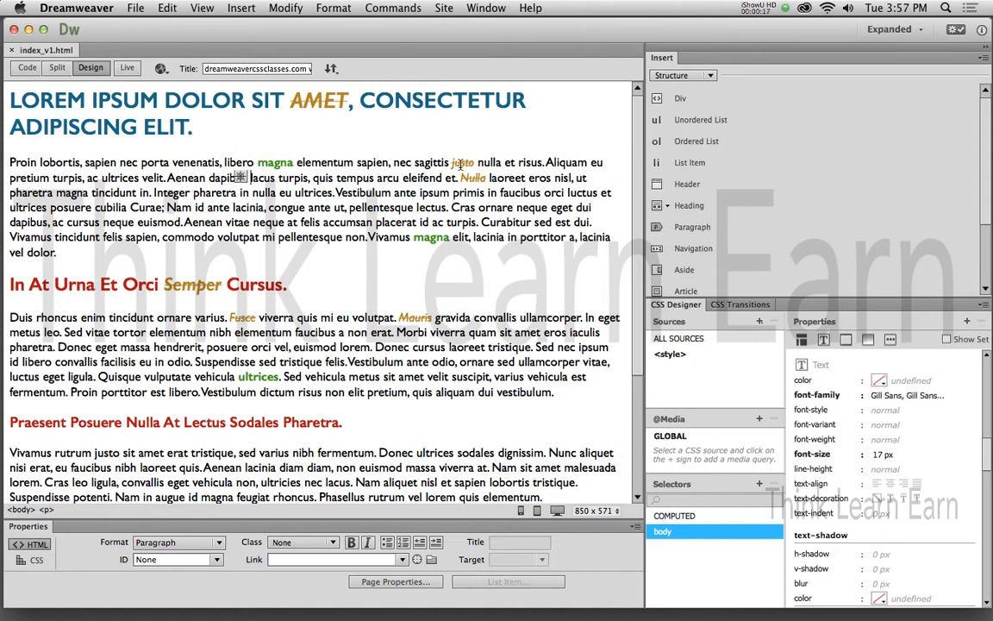
Inspect AMET's em styling, then italicize IPSUM to match and save the page.
{"action": "double_click", "coordinate": [462, 162]}
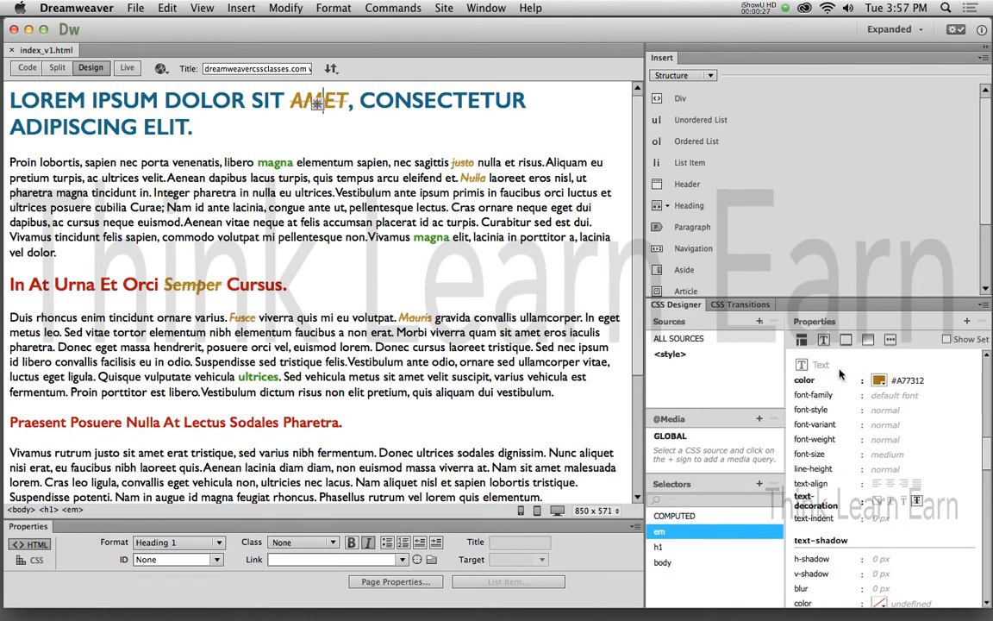
{"action": "left_click", "coordinate": [662, 563]}
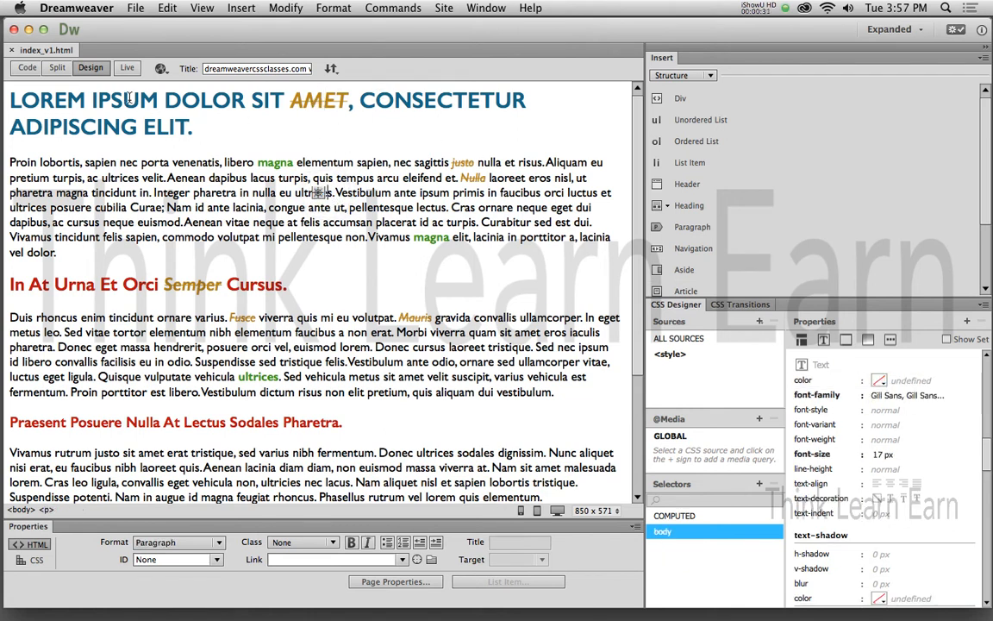
{"action": "double_click", "coordinate": [124, 100]}
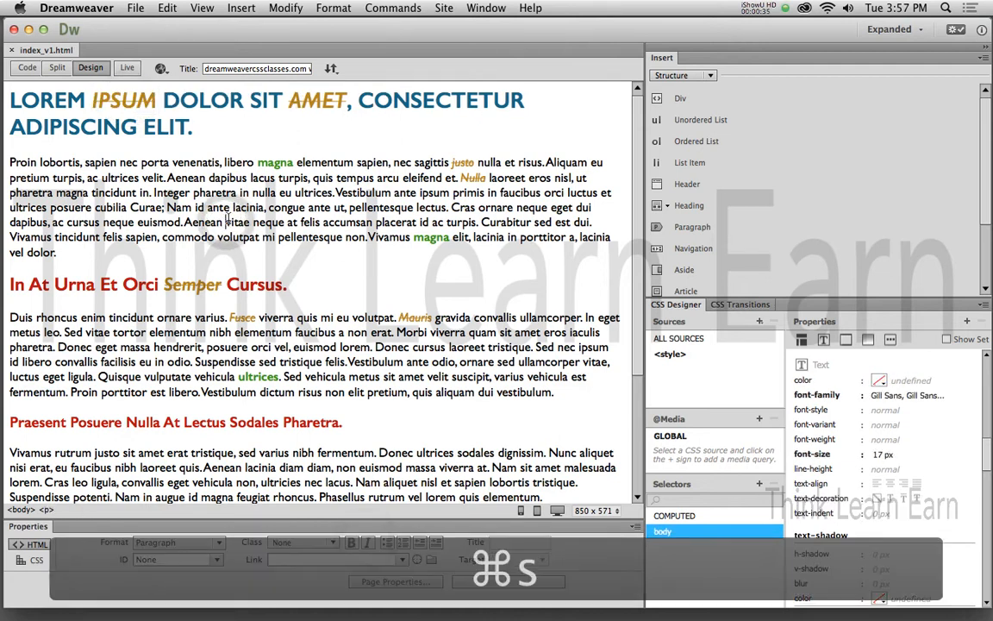
{"action": "left_click", "coordinate": [332, 103]}
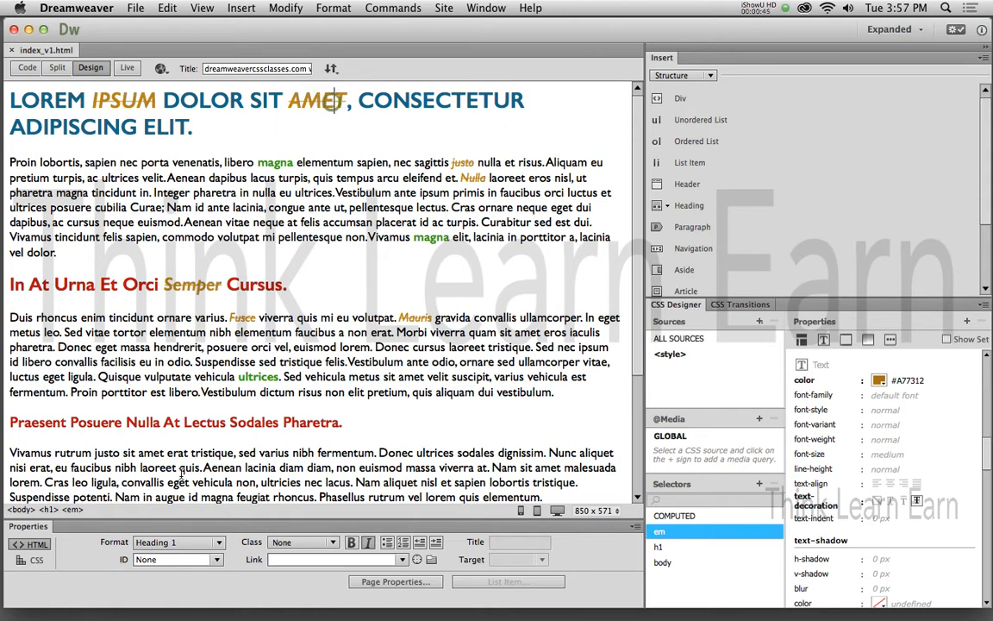
Create an 'h1 em' selector in the page's internal <style> sheet.
{"action": "double_click", "coordinate": [317, 100]}
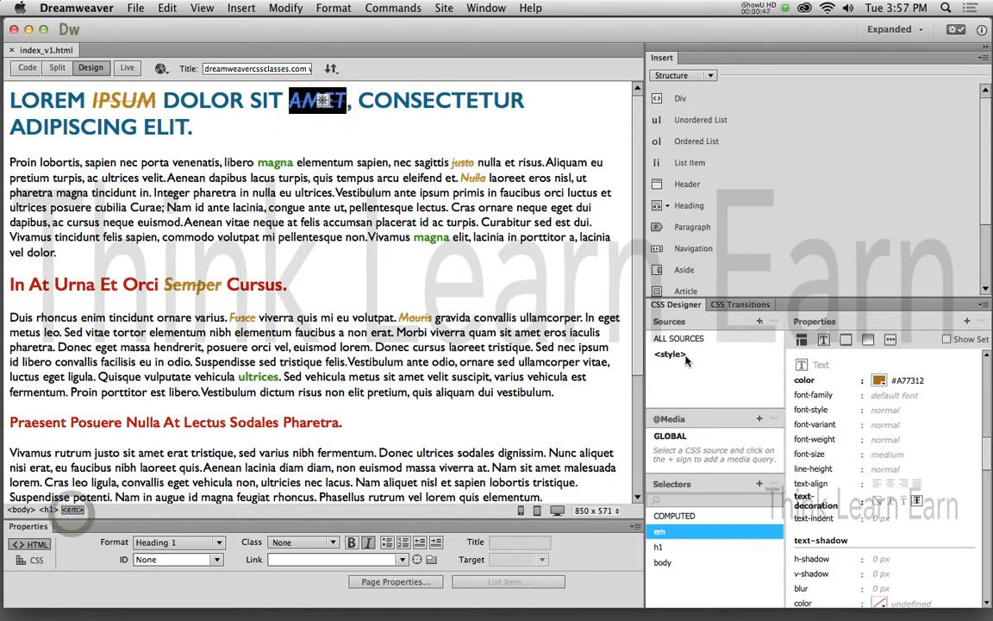
{"action": "left_click", "coordinate": [669, 353]}
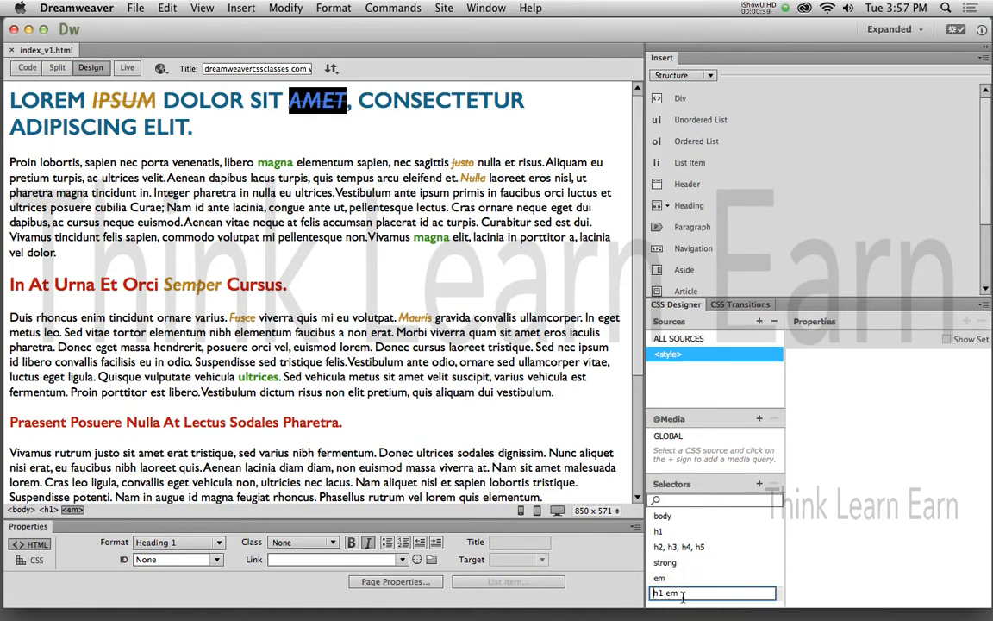
{"action": "key", "text": "Return"}
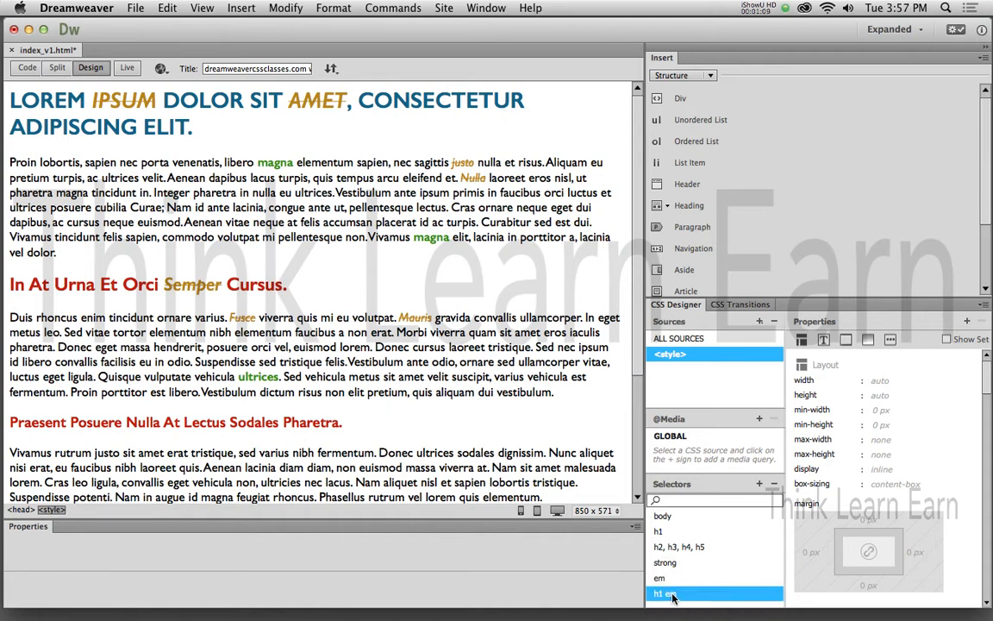
{"action": "mouse_move", "coordinate": [663, 593]}
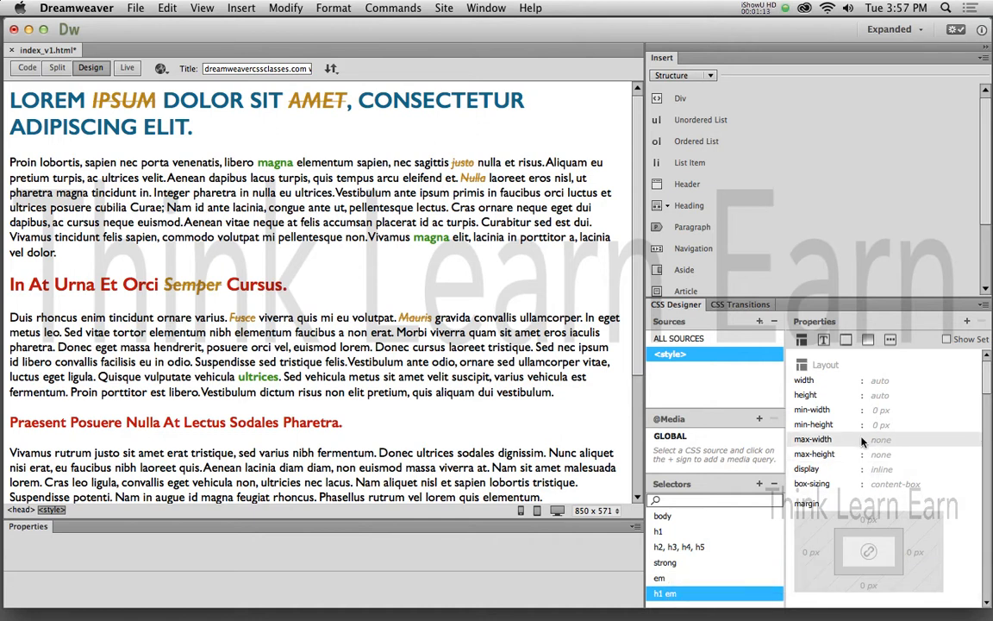
{"action": "mouse_move", "coordinate": [853, 405]}
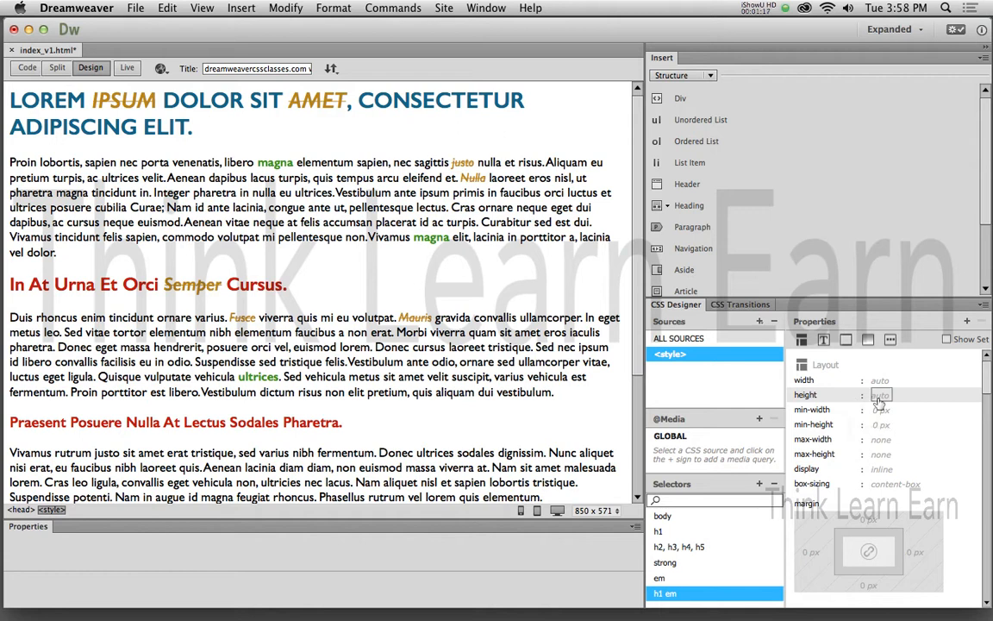
Give the h1 em rule text-decoration none and text colour #7F590E, saving the page.
{"action": "left_click", "coordinate": [822, 339]}
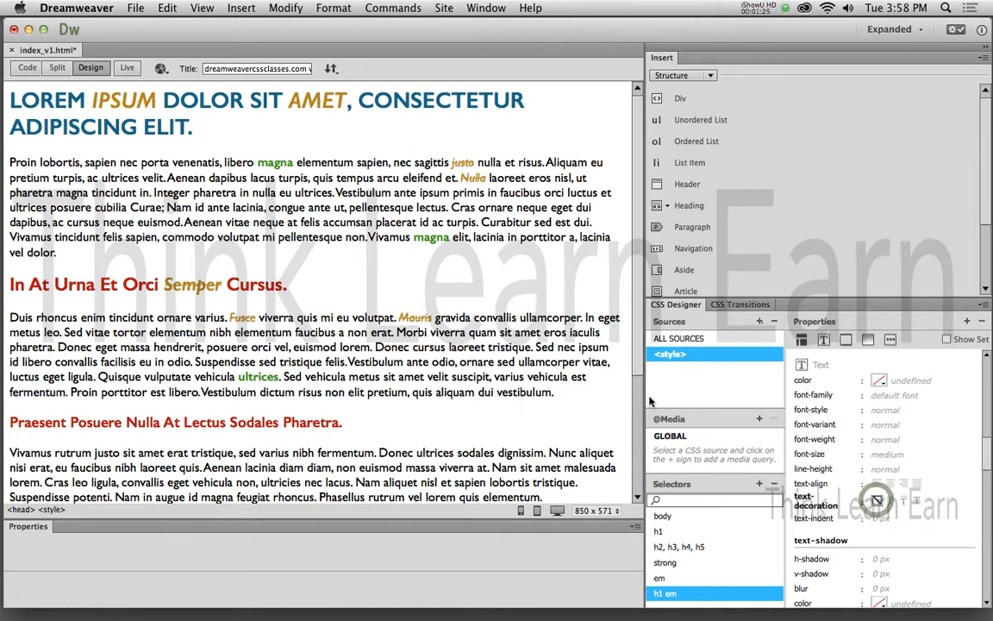
{"action": "key", "text": "cmd+s"}
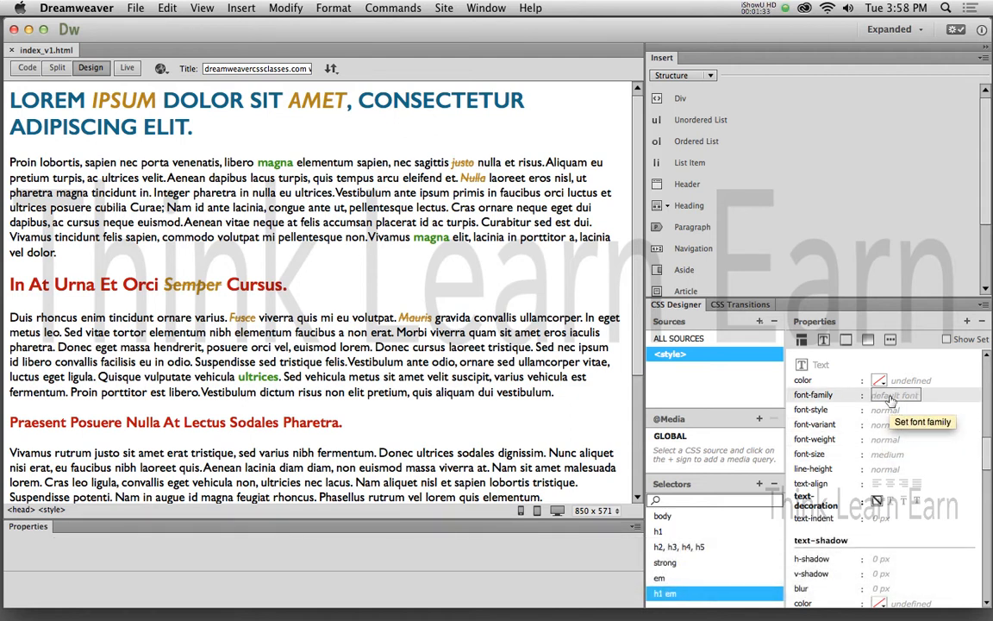
{"action": "left_click", "coordinate": [878, 380]}
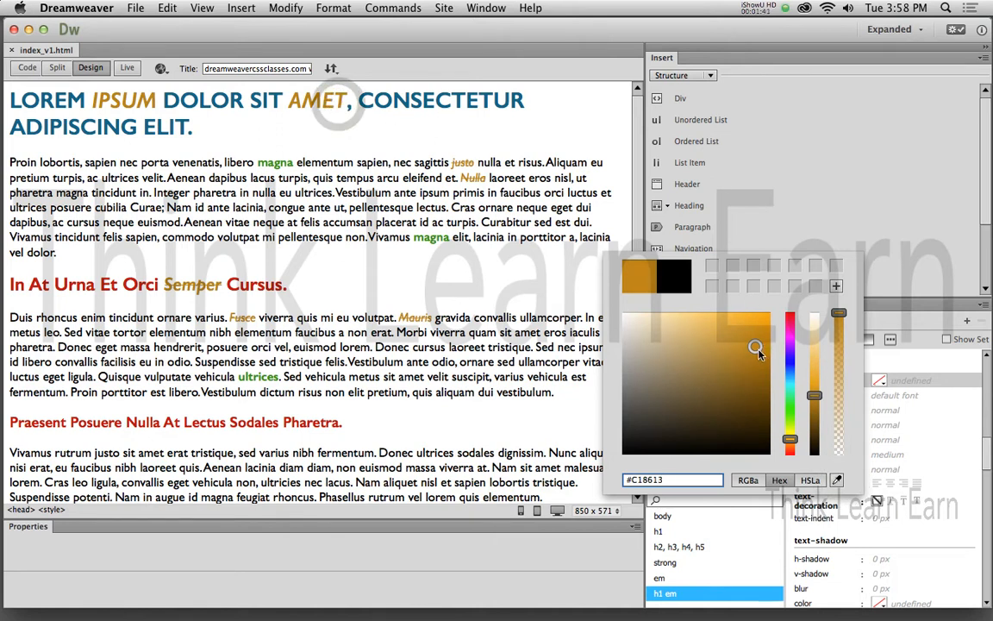
{"action": "left_click_drag", "start_coordinate": [755, 348], "coordinate": [753, 382]}
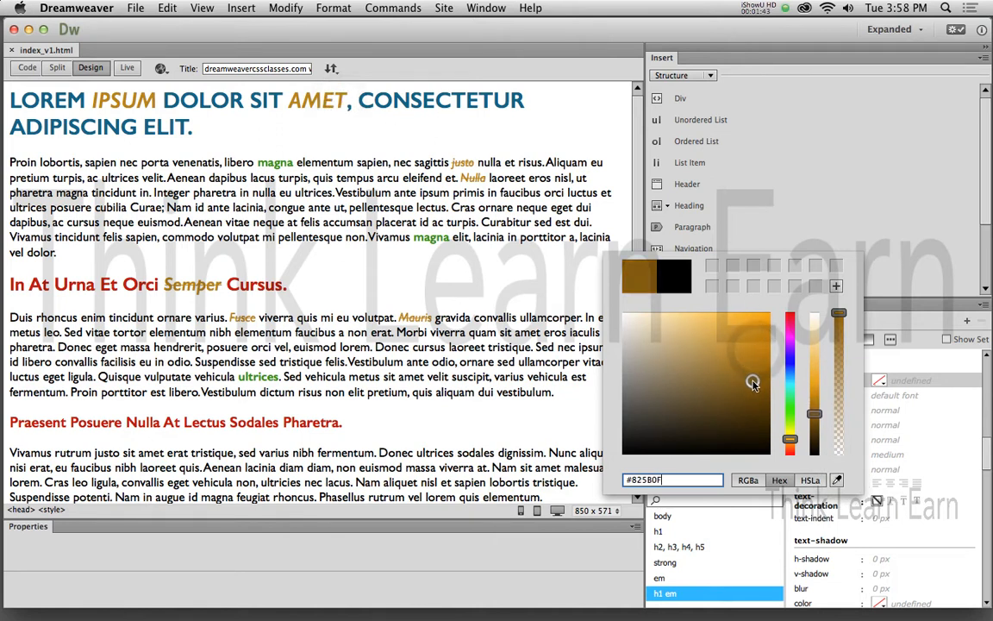
{"action": "left_click", "coordinate": [752, 382]}
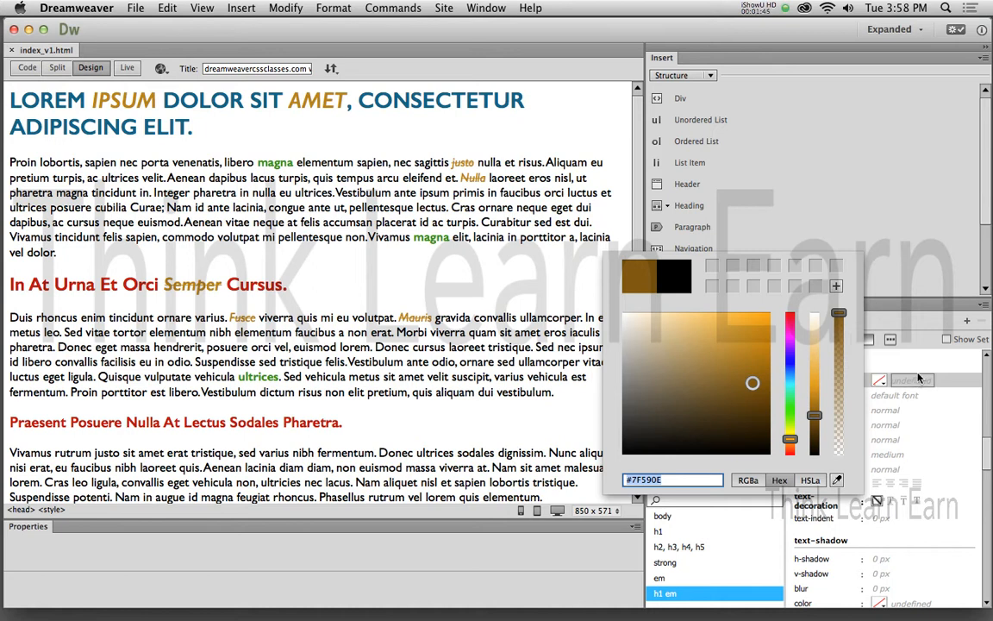
{"action": "key", "text": "cmd+s"}
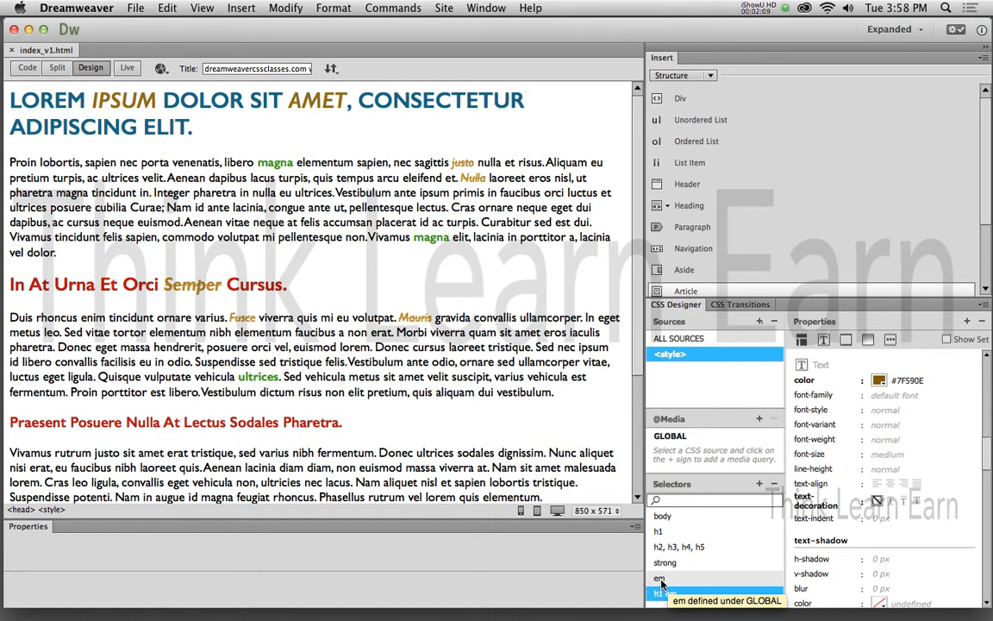
View the general em rule's text properties, showing colour #A77312.
{"action": "left_click", "coordinate": [662, 577]}
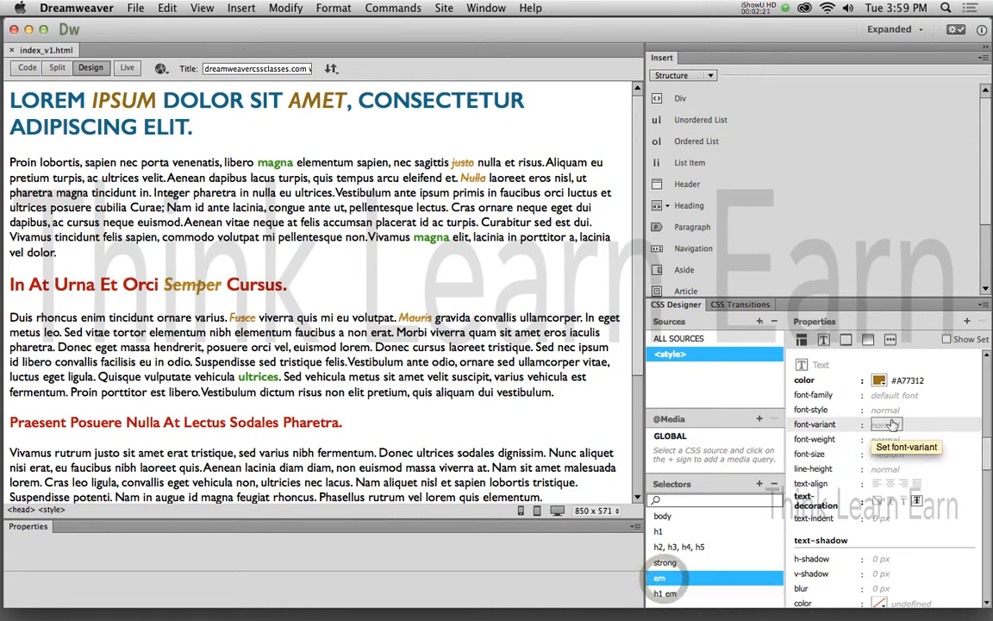
{"action": "mouse_move", "coordinate": [888, 454]}
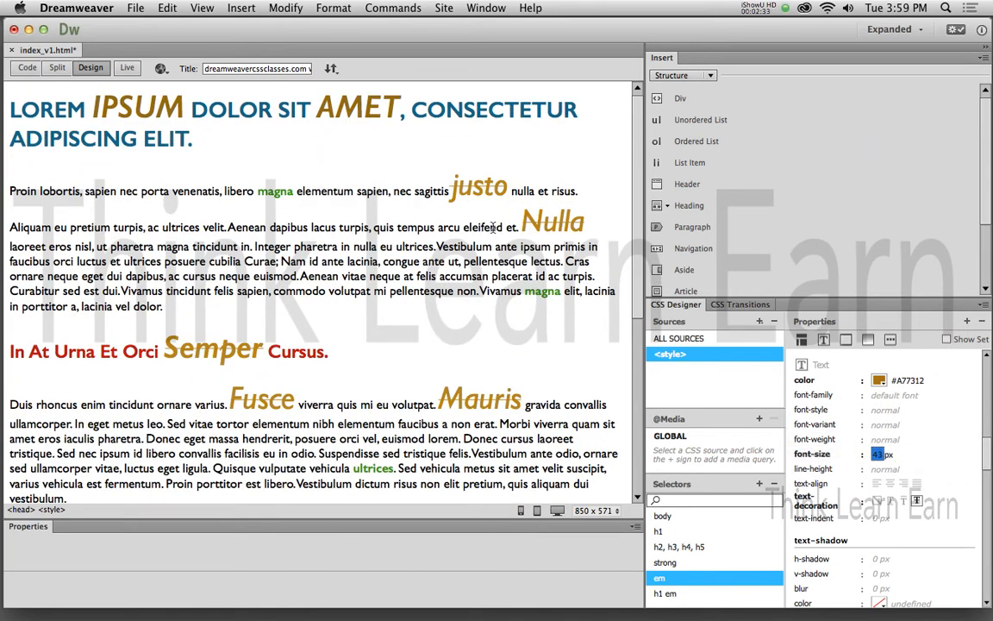
{"action": "mouse_move", "coordinate": [341, 129]}
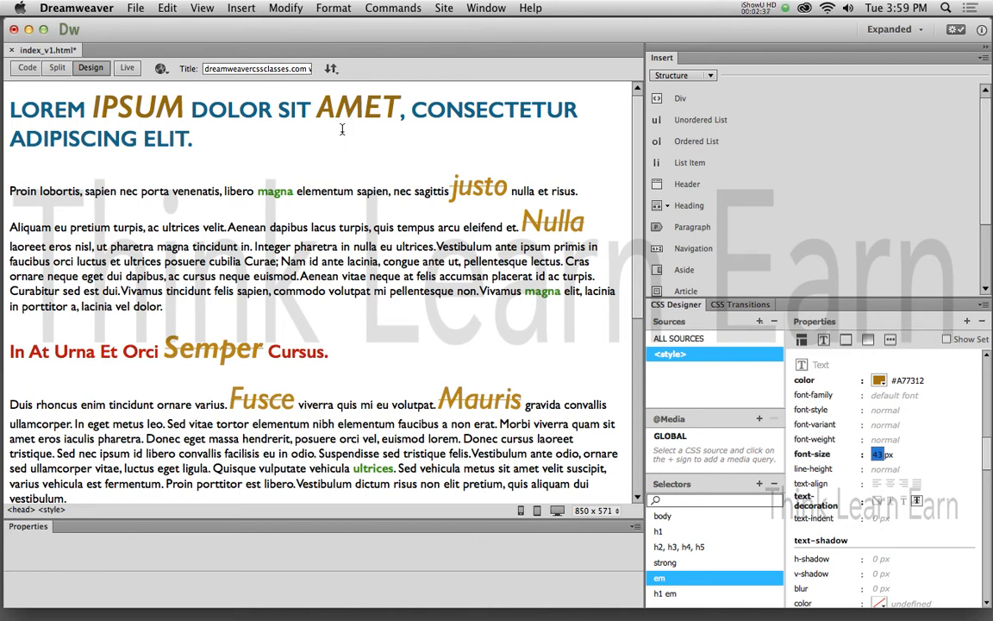
{"action": "mouse_move", "coordinate": [448, 175]}
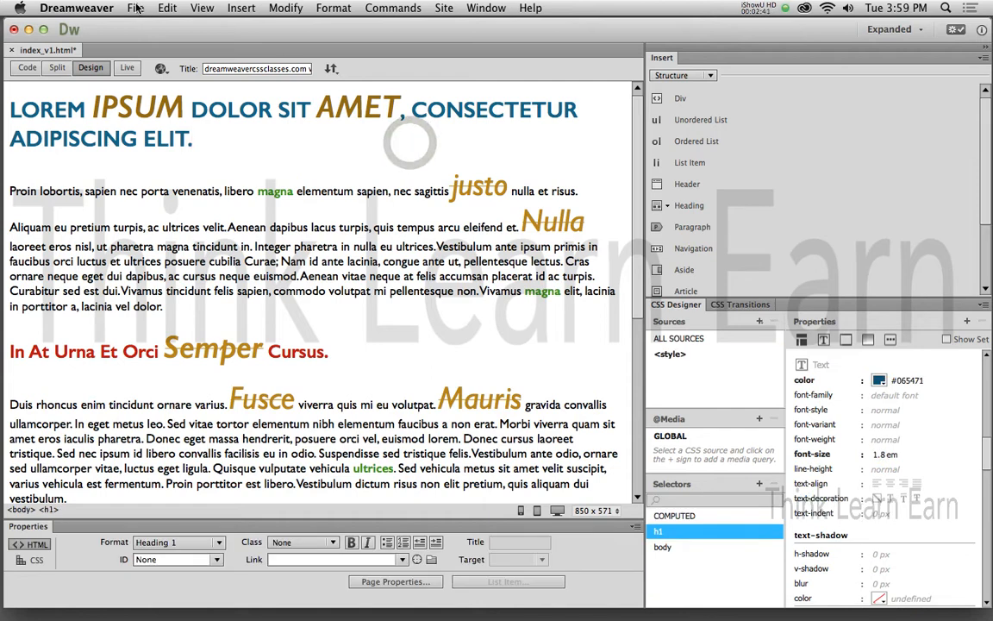
Revert the page with File > Revert, confirm, and inspect the emphasized word Nulla.
{"action": "left_click", "coordinate": [135, 8]}
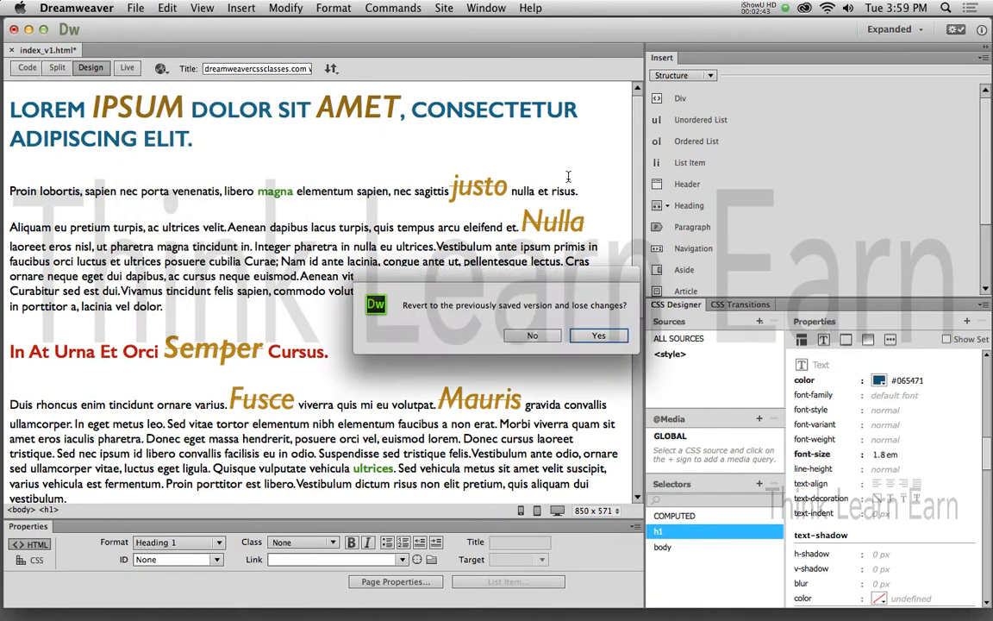
{"action": "left_click", "coordinate": [598, 335]}
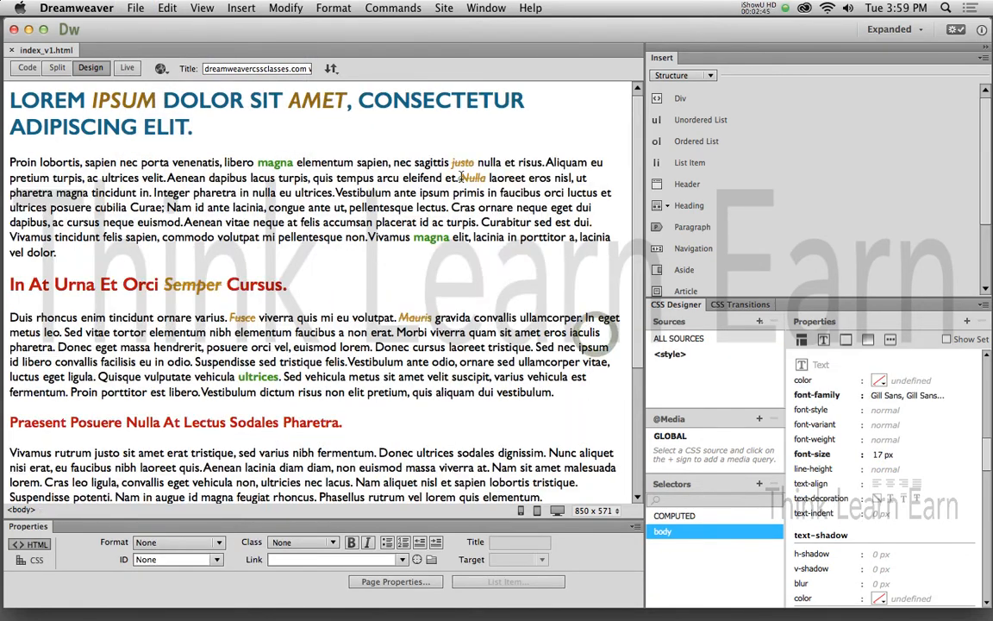
{"action": "left_click", "coordinate": [473, 178]}
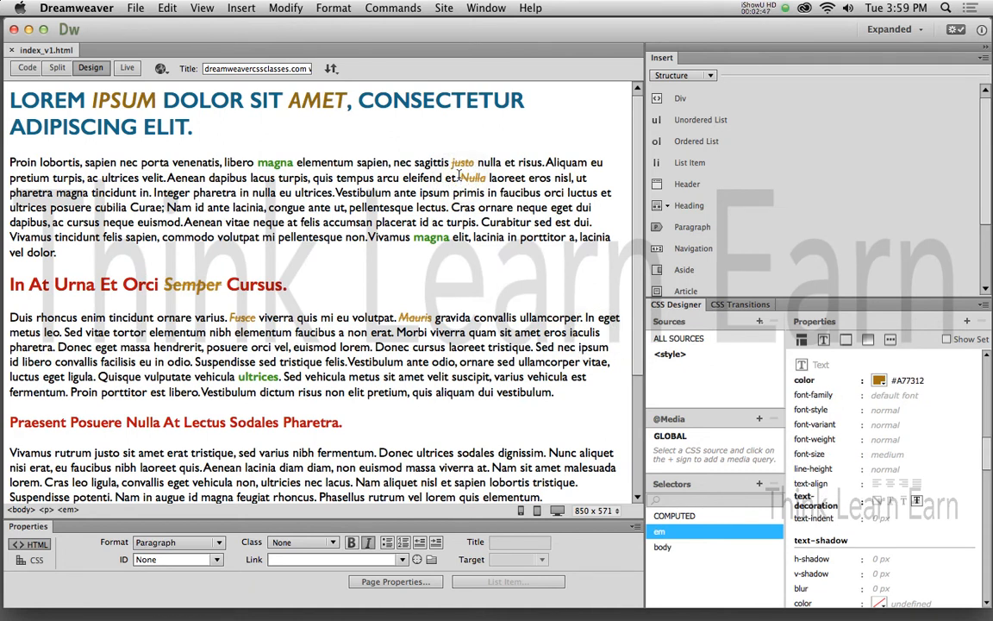
{"action": "mouse_move", "coordinate": [454, 179]}
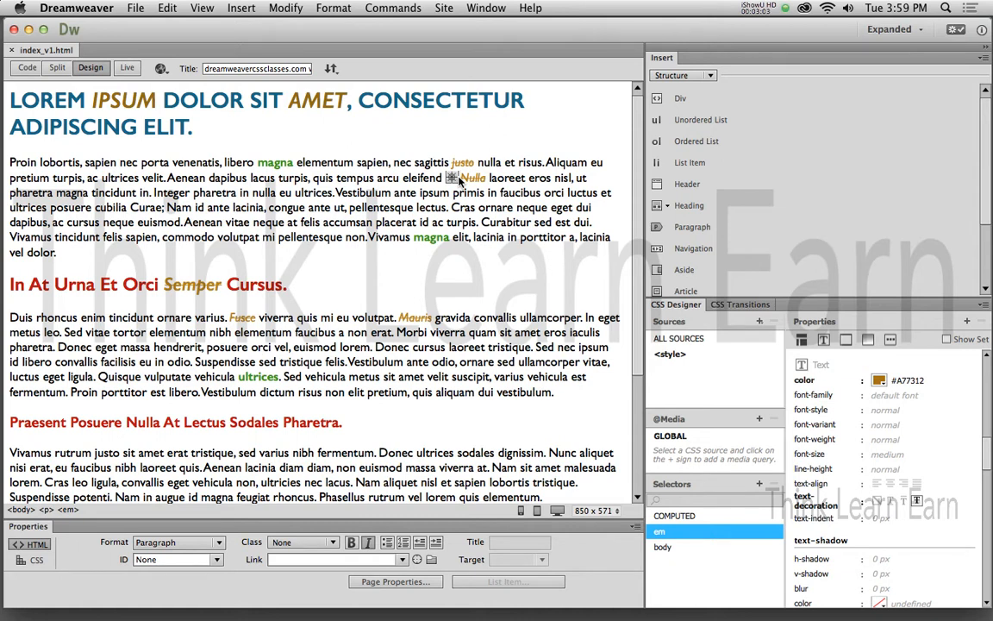
Select the first paragraph and enter 'firstPara' as its ID in the Property Inspector.
{"action": "left_click", "coordinate": [662, 547]}
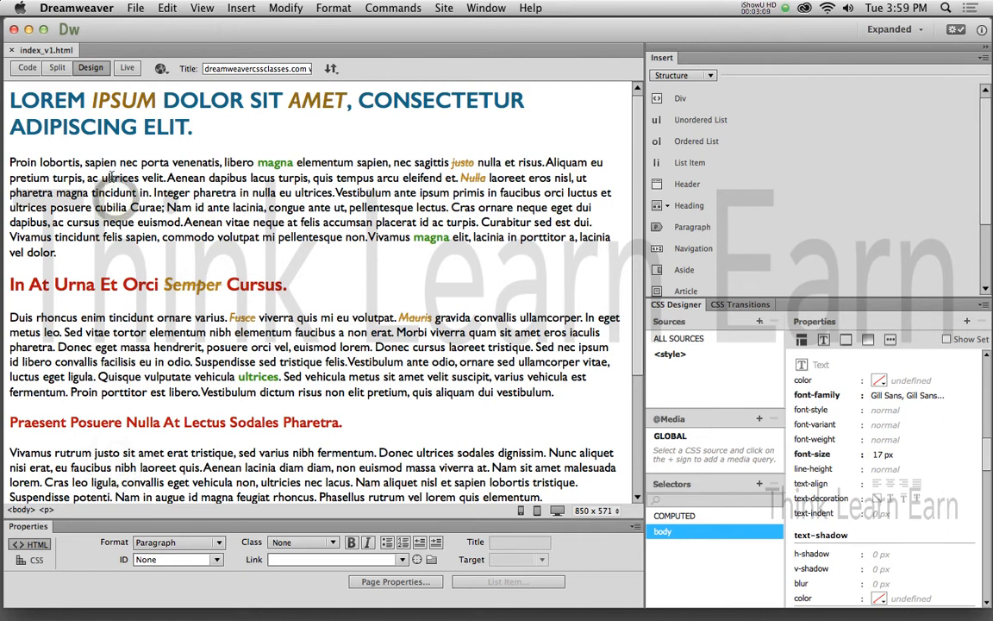
{"action": "mouse_move", "coordinate": [105, 193]}
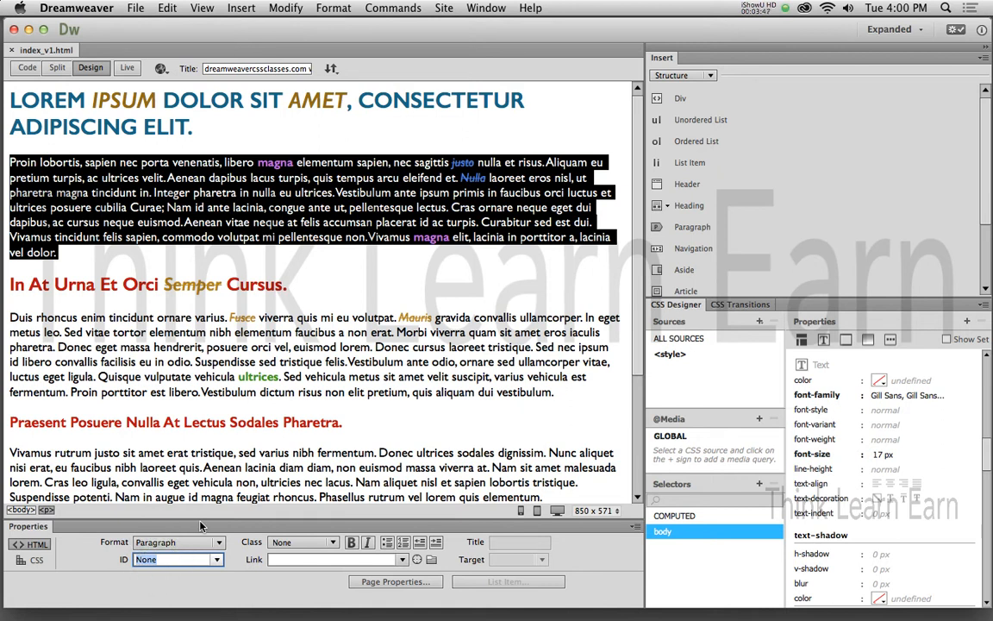
{"action": "type", "text": "firs"}
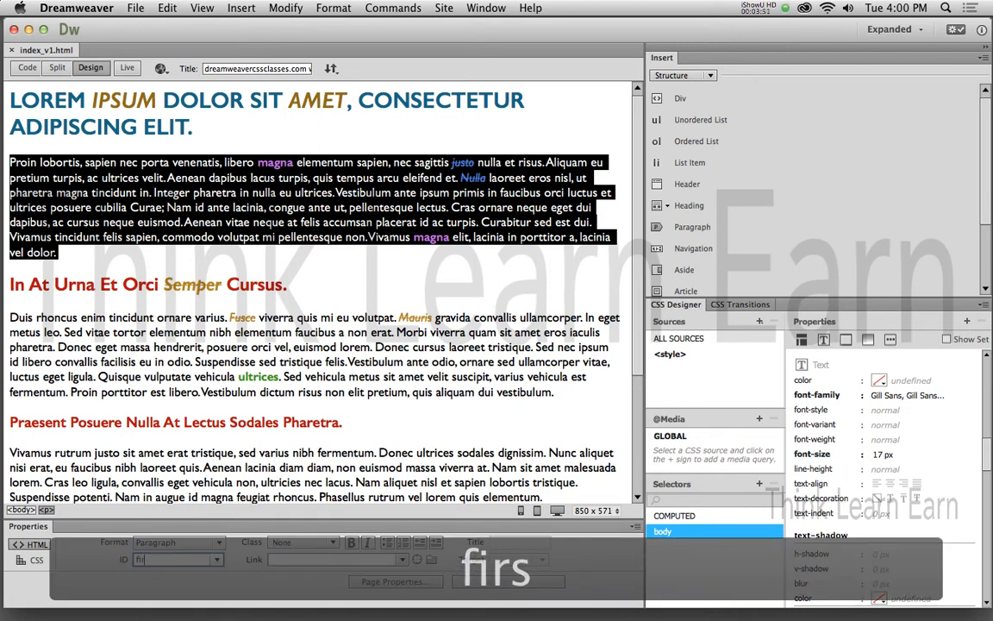
{"action": "type", "text": "firstPara"}
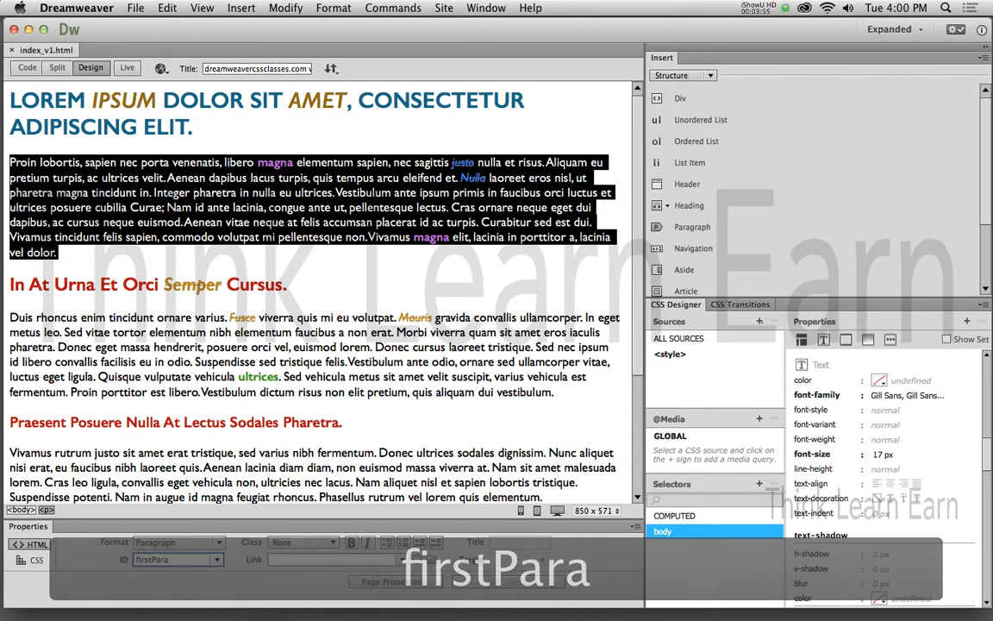
{"action": "left_click", "coordinate": [303, 263]}
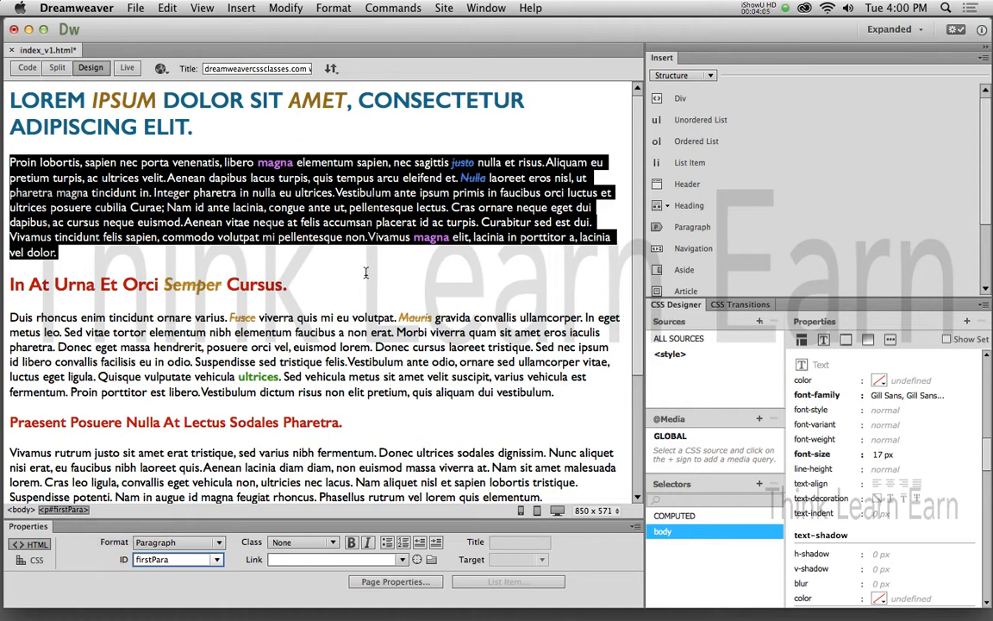
{"action": "mouse_move", "coordinate": [63, 510]}
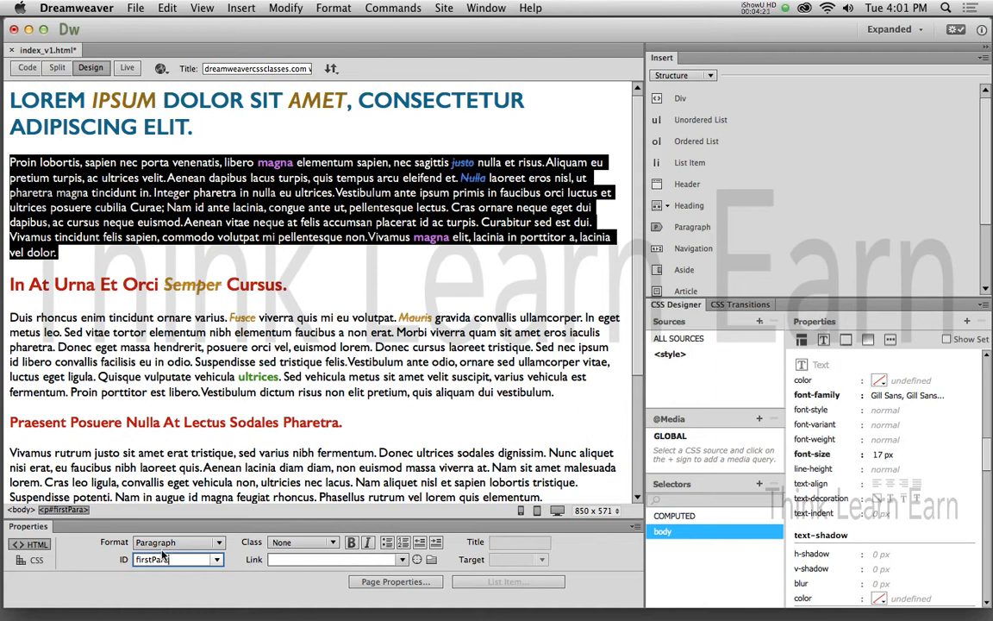
{"action": "mouse_move", "coordinate": [672, 401]}
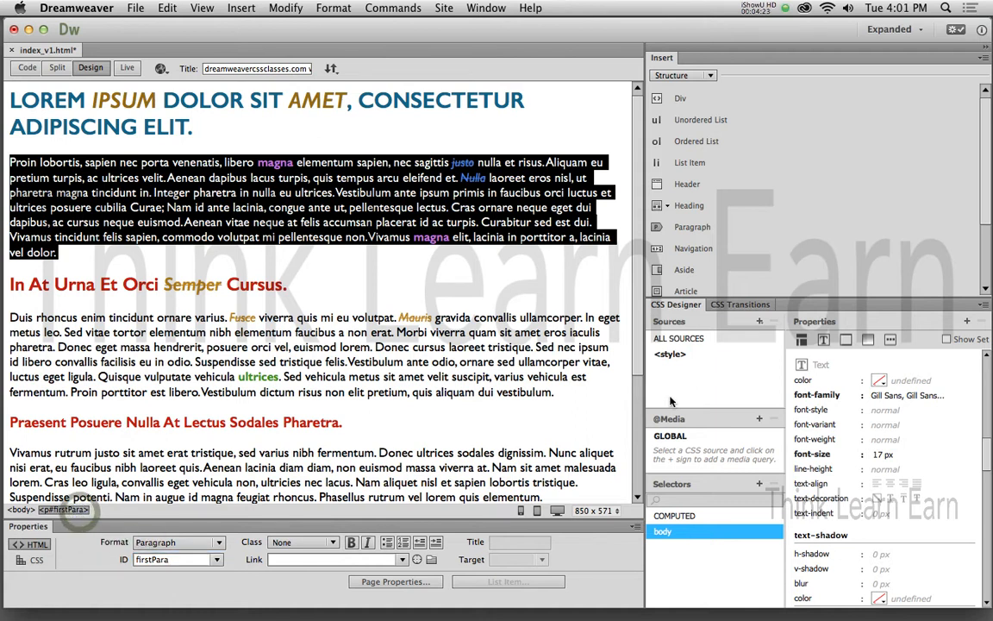
Add a #firstPara rule with red text (#CF0D10) and a 1.5em text-indent.
{"action": "left_click", "coordinate": [669, 354]}
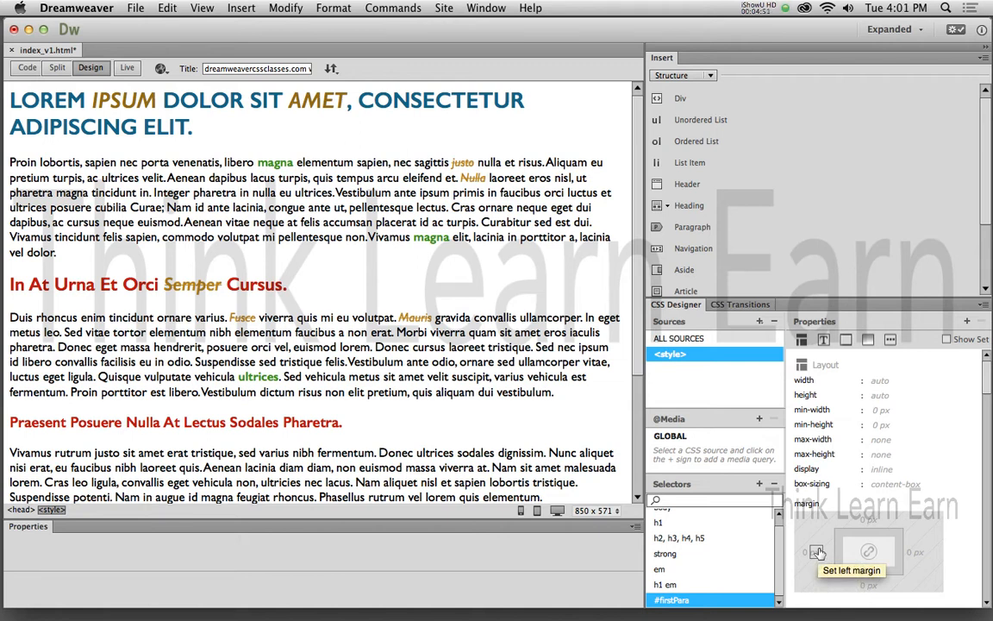
{"action": "mouse_move", "coordinate": [815, 551]}
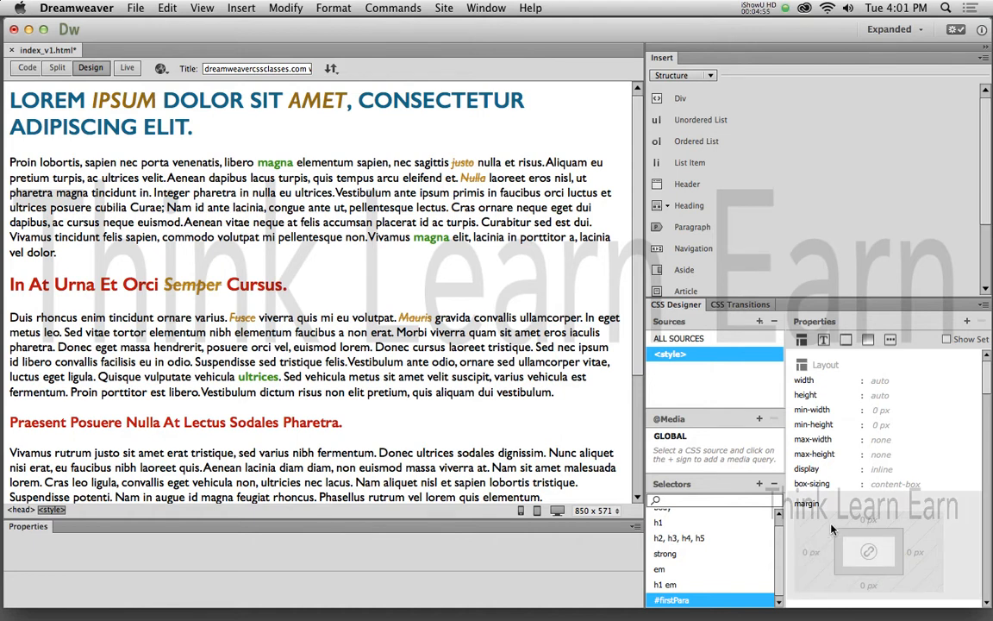
{"action": "left_click", "coordinate": [823, 339]}
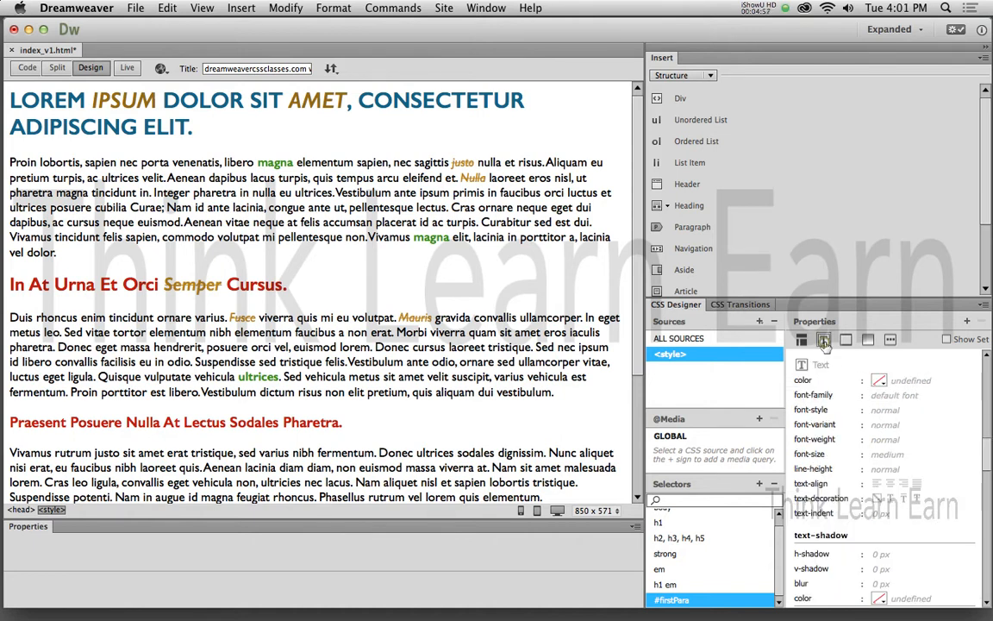
{"action": "left_click", "coordinate": [878, 381]}
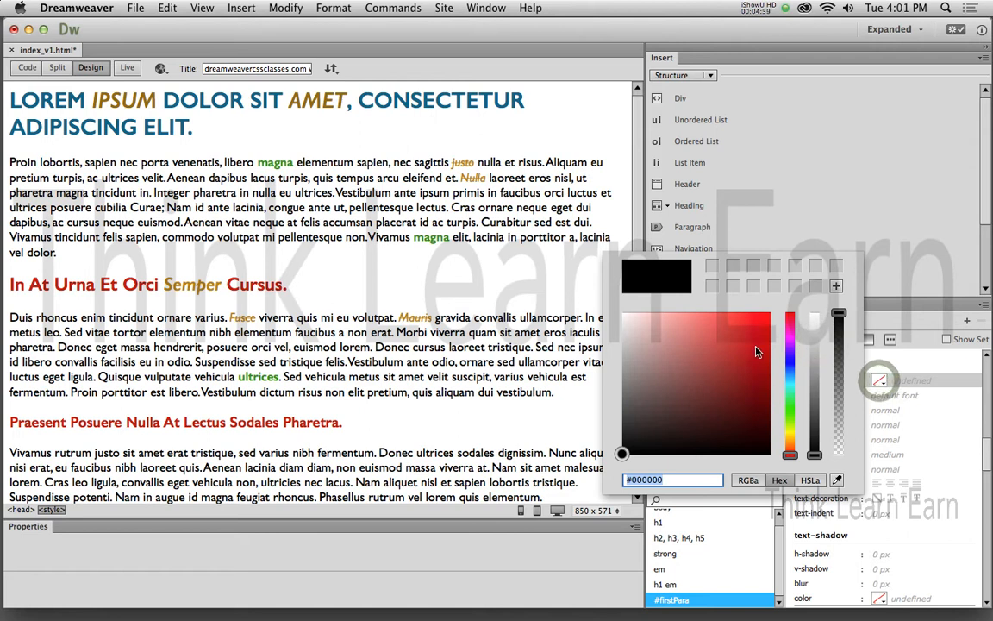
{"action": "left_click", "coordinate": [760, 338]}
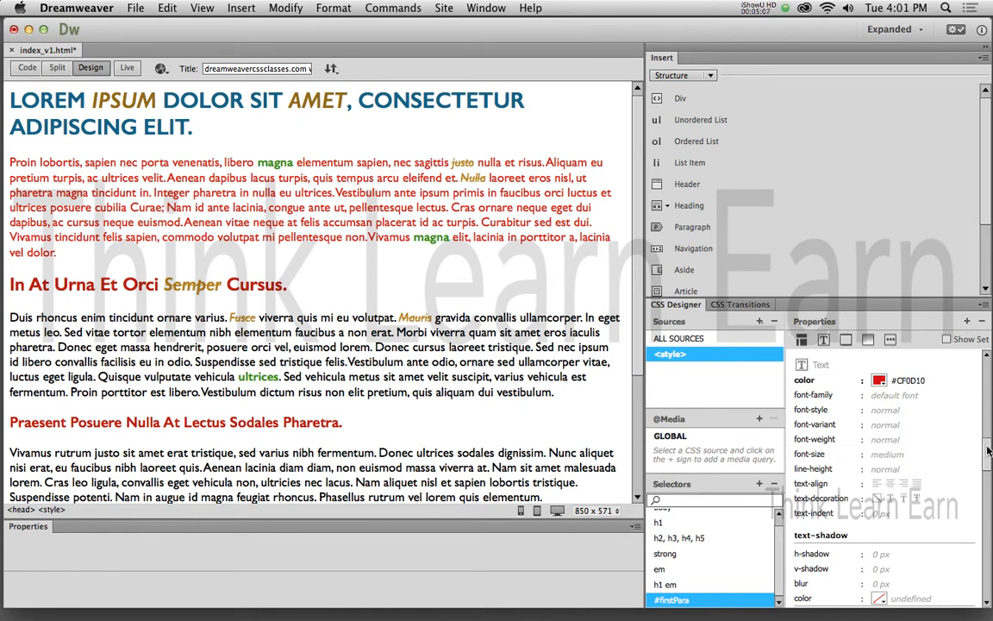
{"action": "scroll", "scroll_direction": "down", "scroll_amount": 3}
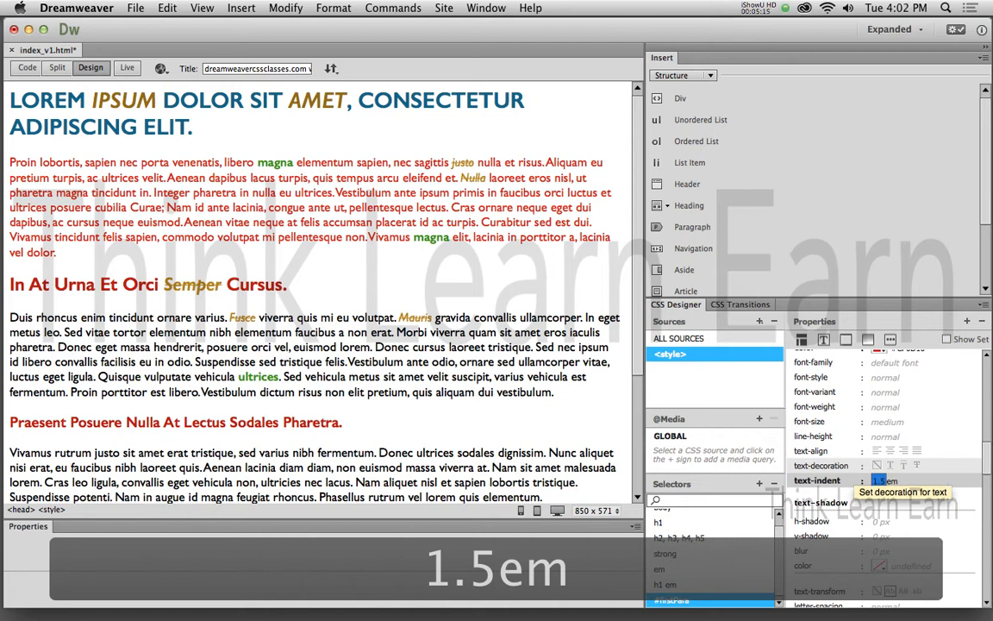
{"action": "left_click", "coordinate": [207, 177]}
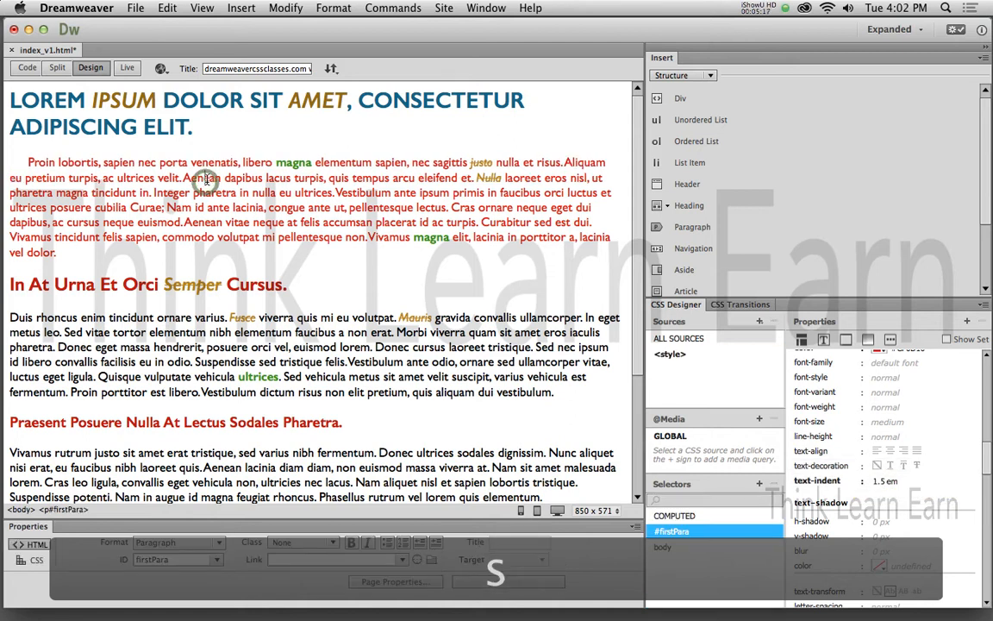